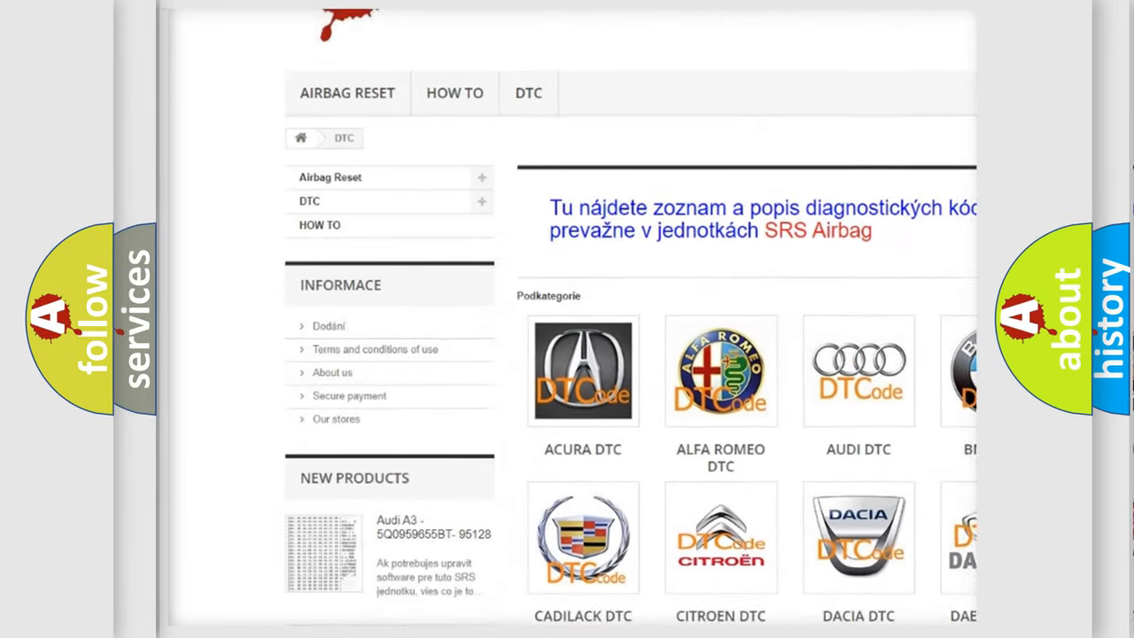
scroll("down", 3)
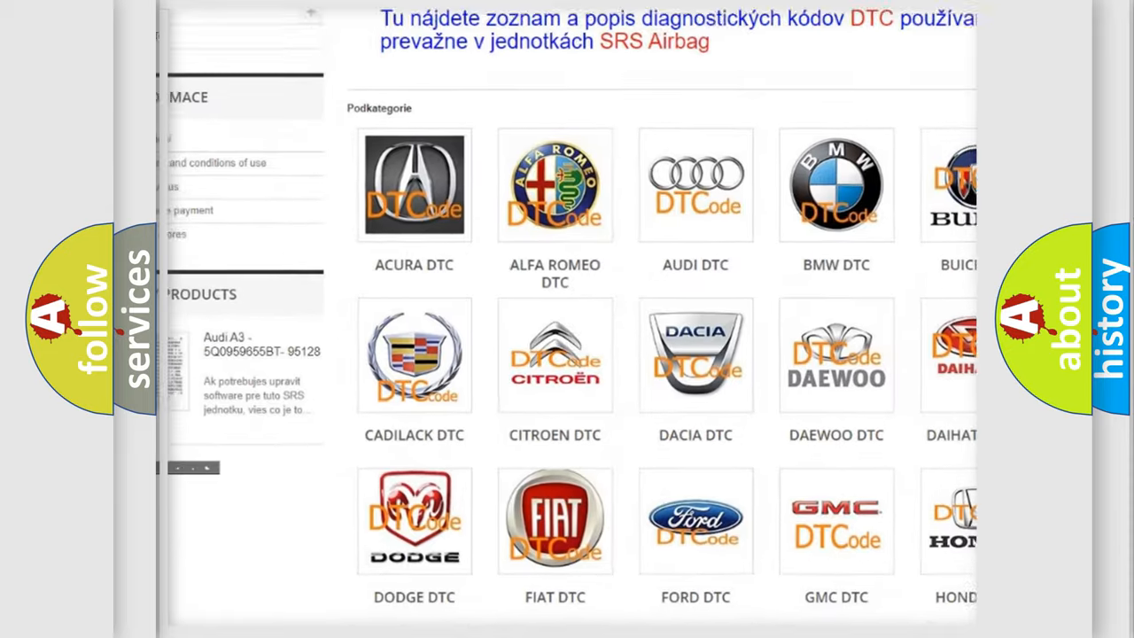
scroll("down", 3)
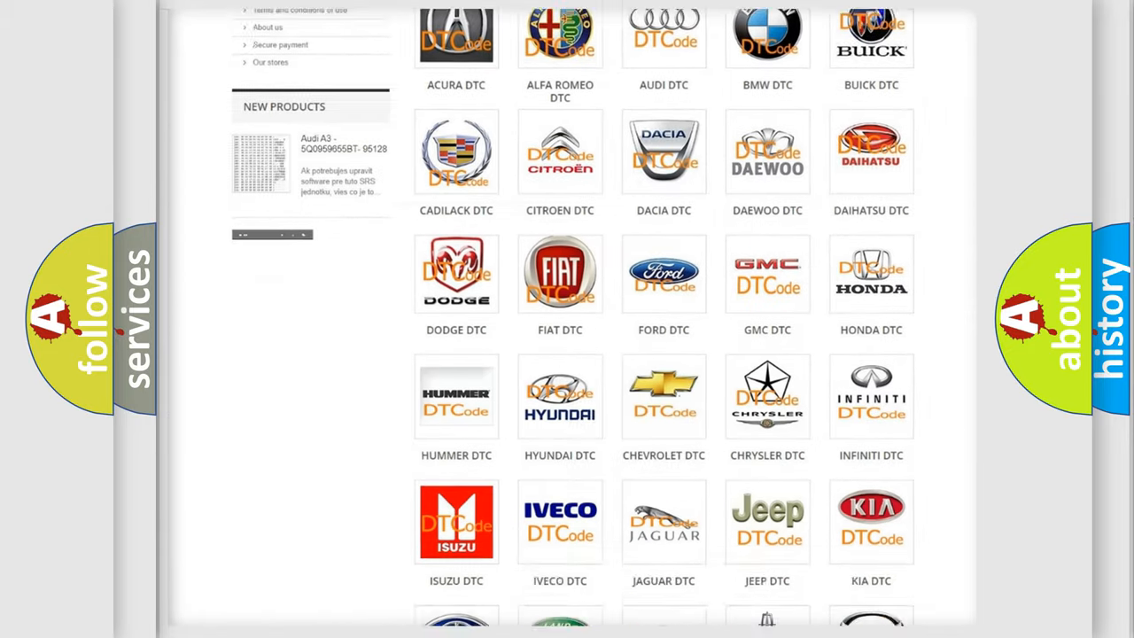
scroll("down", 3)
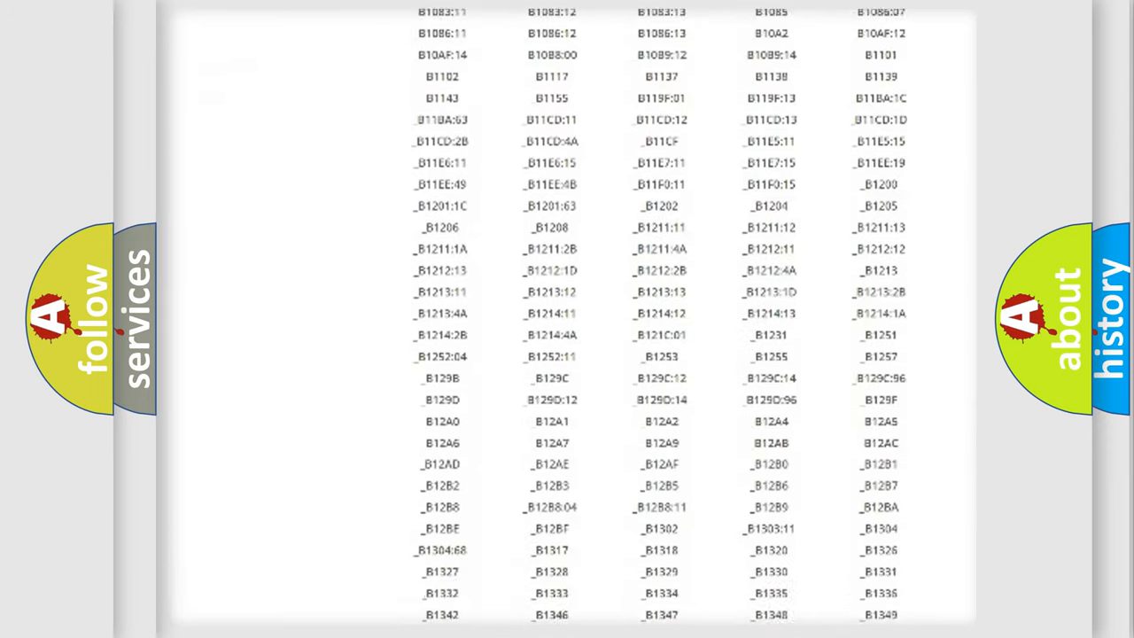
scroll("down", 3)
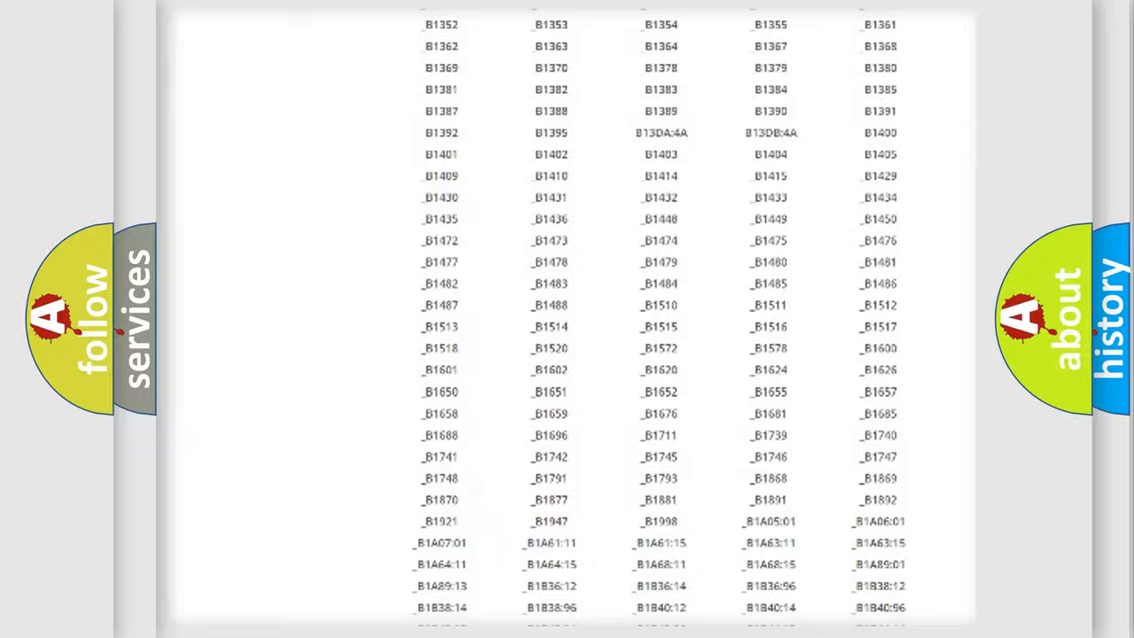